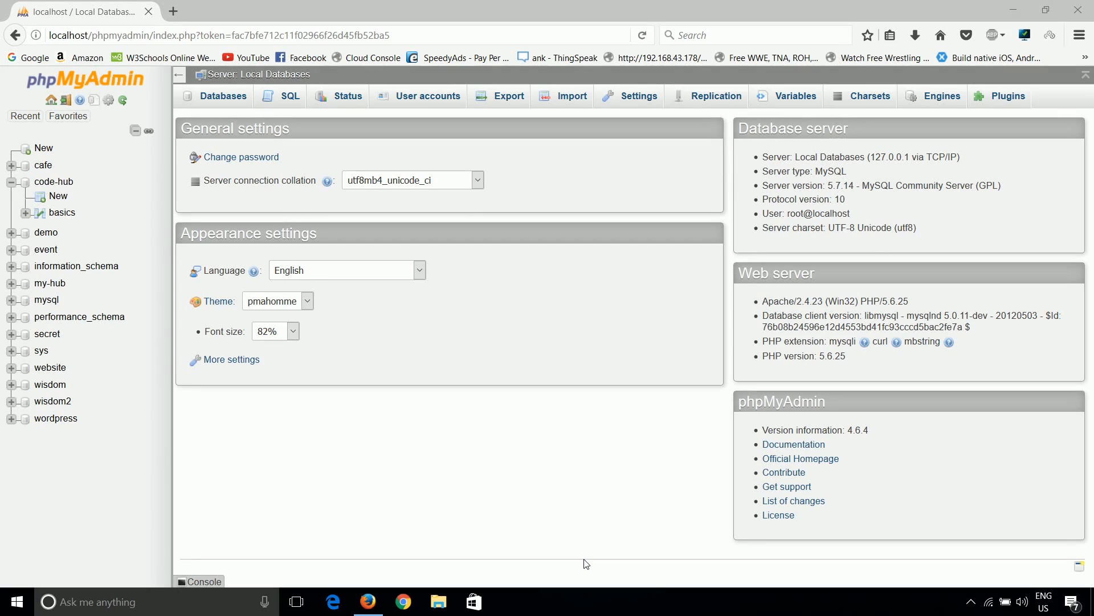
{"action": "mouse_move", "coordinate": [402, 453]}
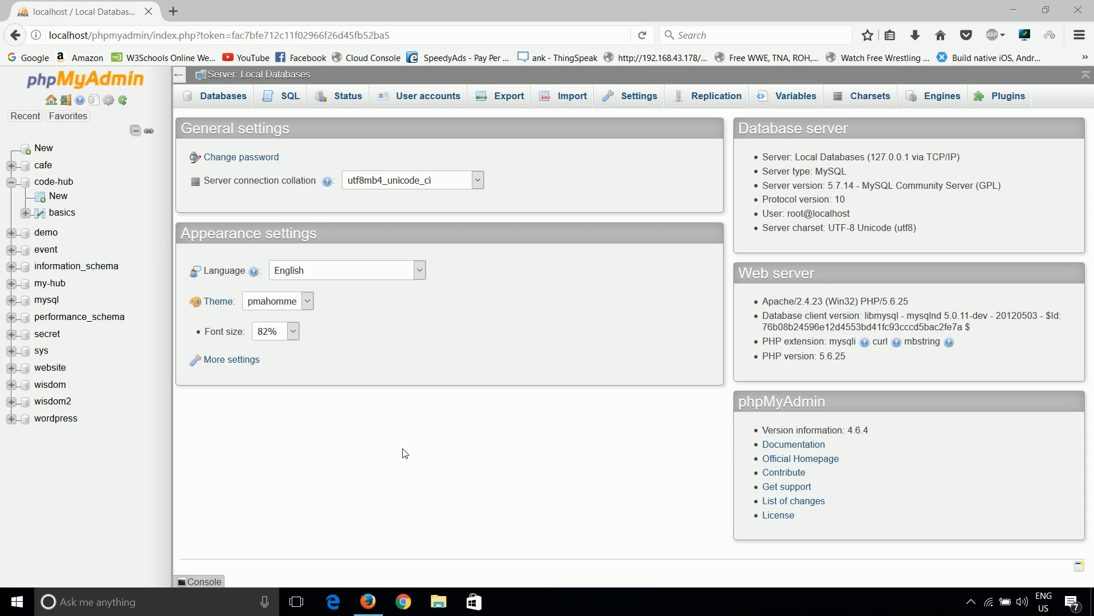
- Expand database code-hub and browse its empty basics table (id, name, salary)
{"action": "left_click", "coordinate": [68, 116]}
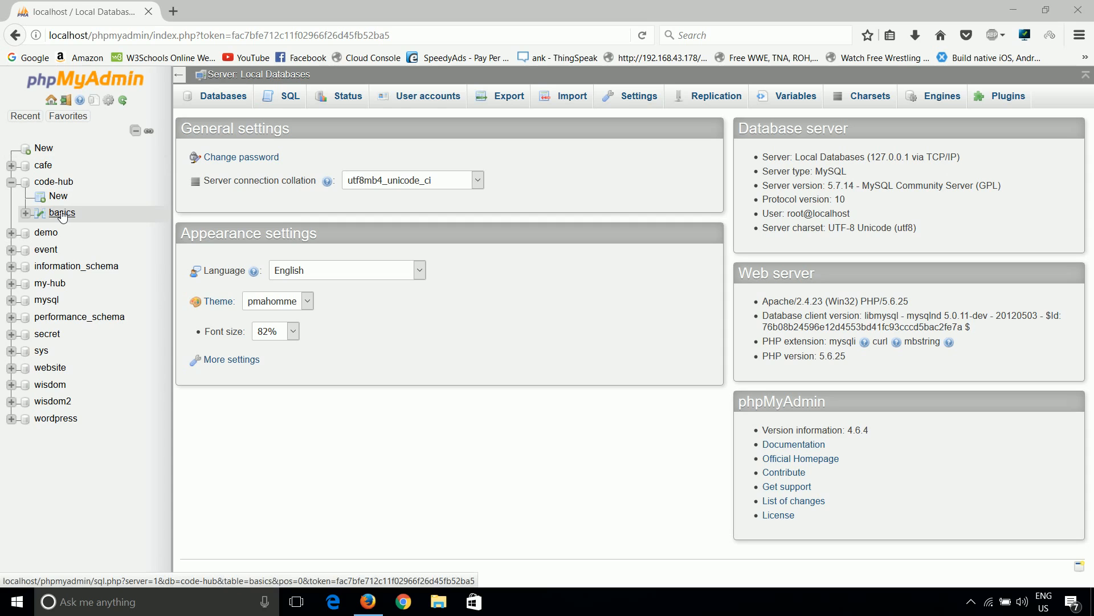
{"action": "left_click", "coordinate": [62, 214]}
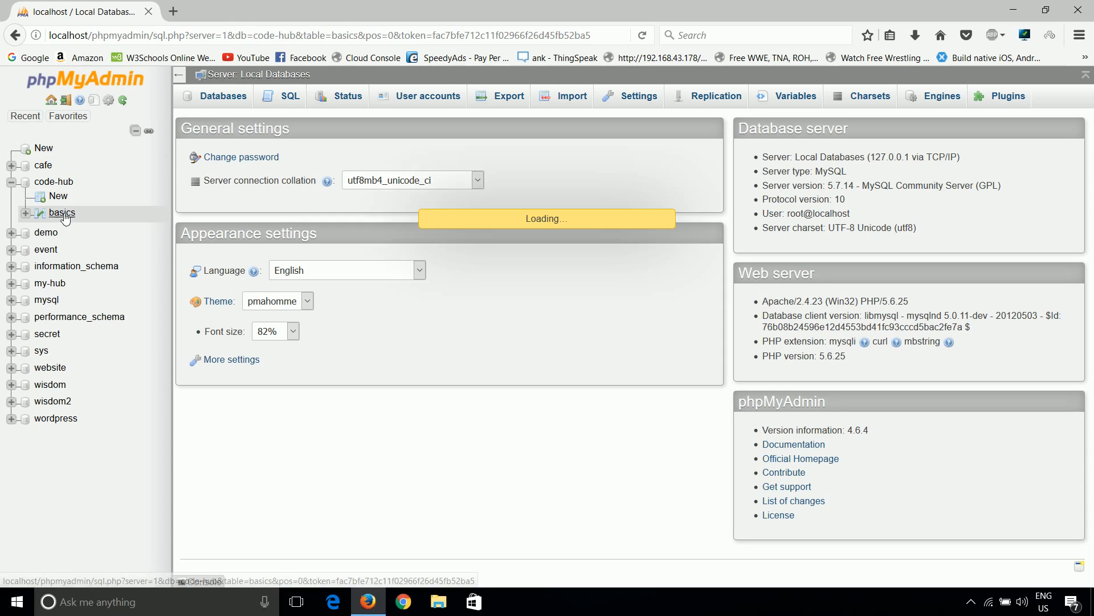
{"action": "left_click", "coordinate": [62, 213]}
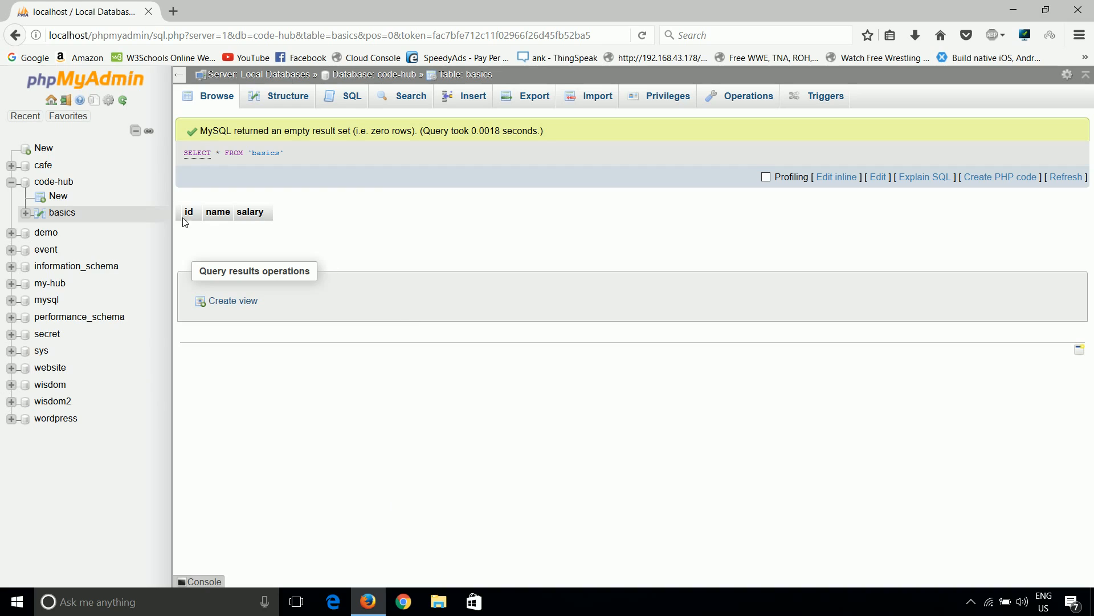
{"action": "mouse_move", "coordinate": [397, 250]}
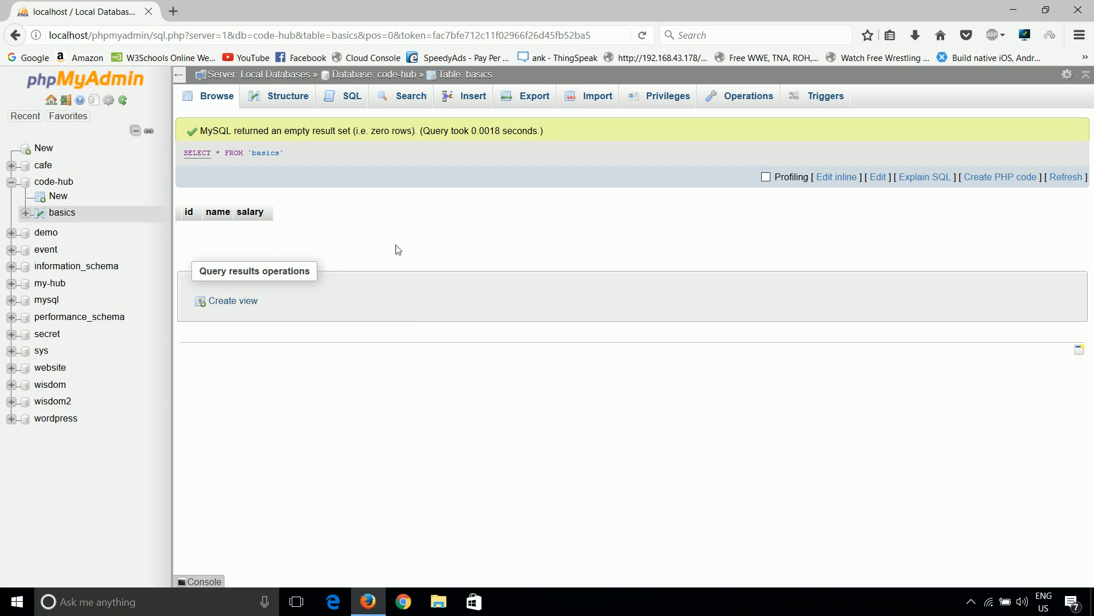
{"action": "mouse_move", "coordinate": [472, 98]}
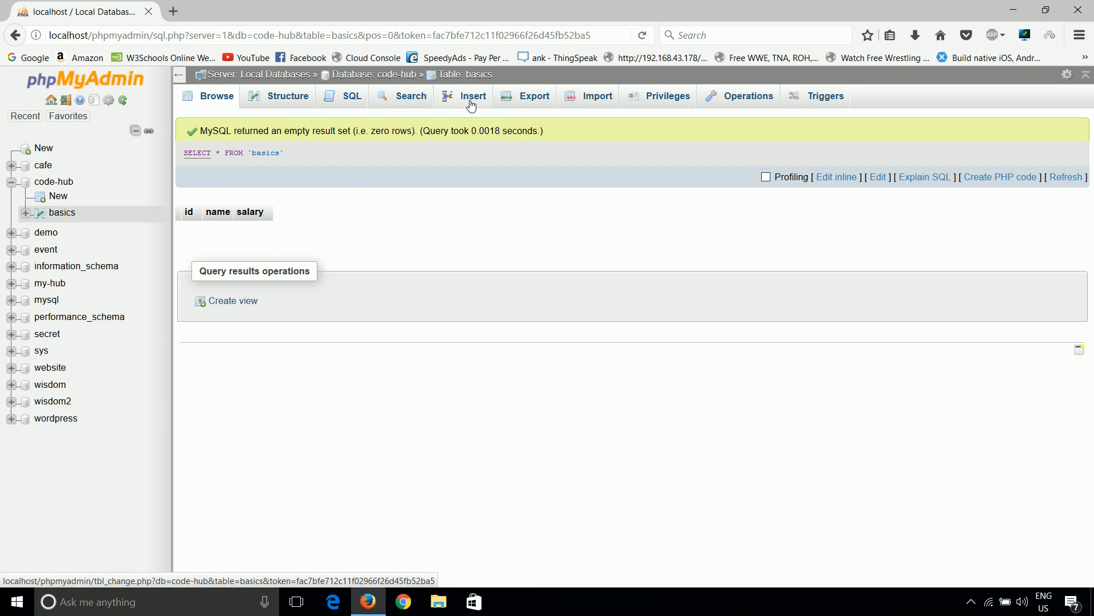
- Insert a row with id 1, name Code Hub and salary 1000 into basics and submit it
{"action": "left_click", "coordinate": [472, 96]}
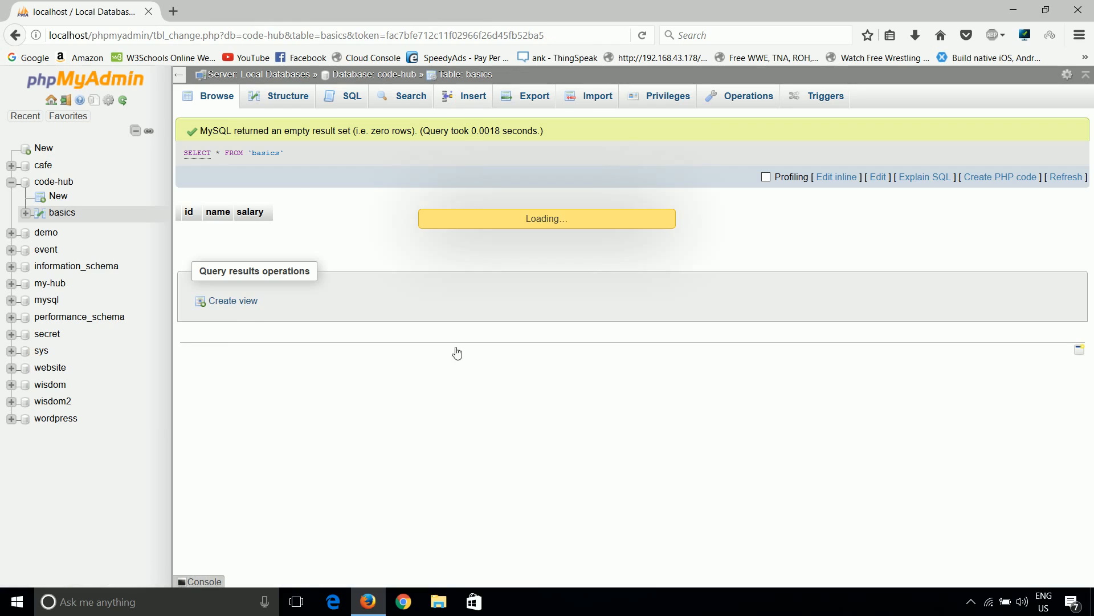
{"action": "left_click", "coordinate": [472, 96]}
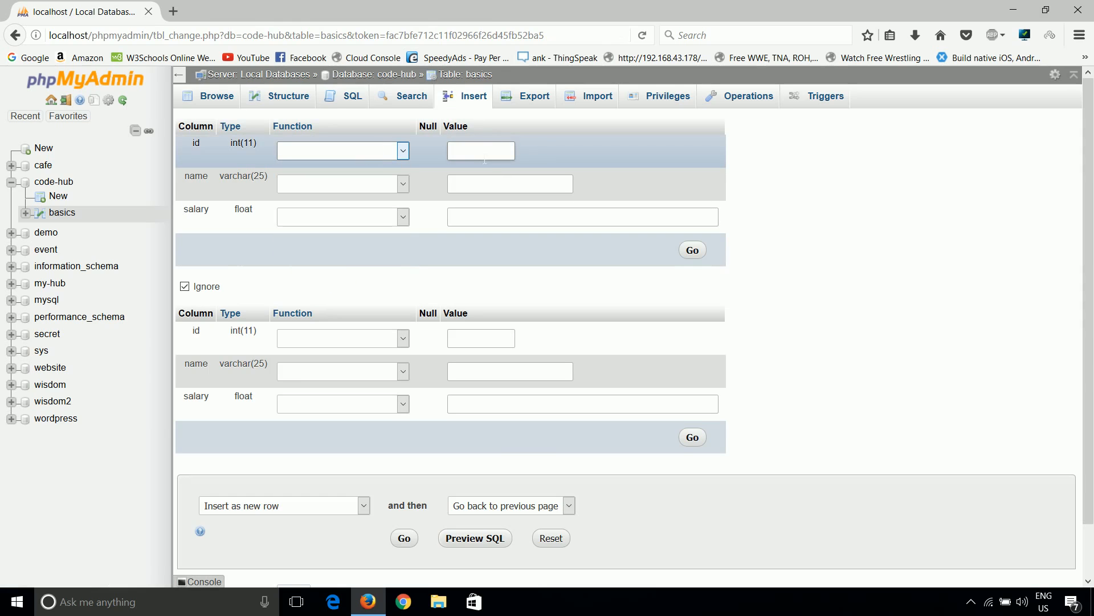
{"action": "left_click", "coordinate": [341, 150]}
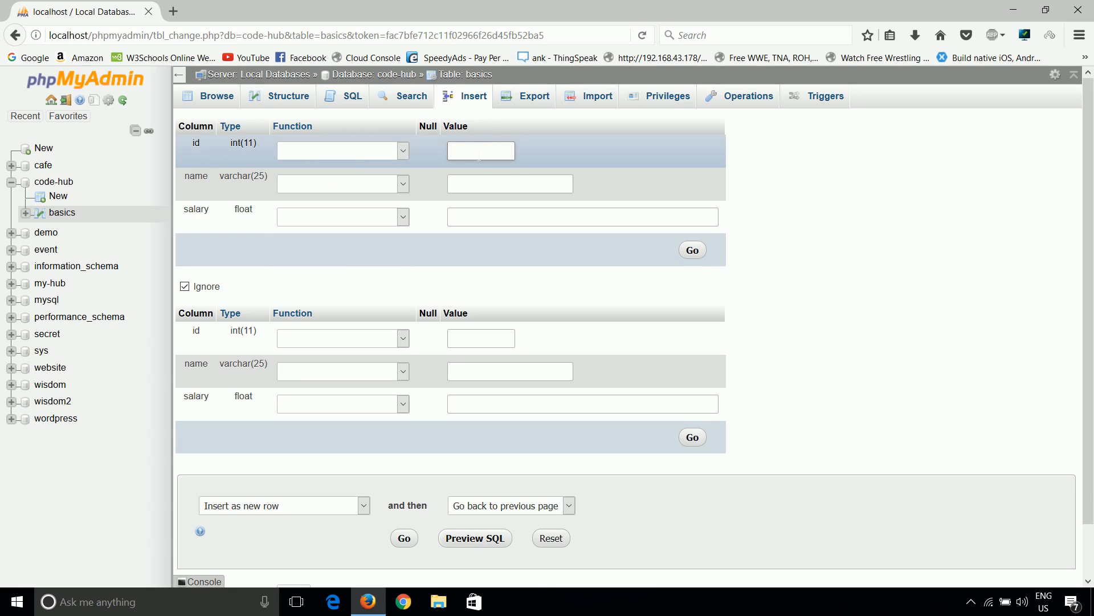
{"action": "type", "text": "1"}
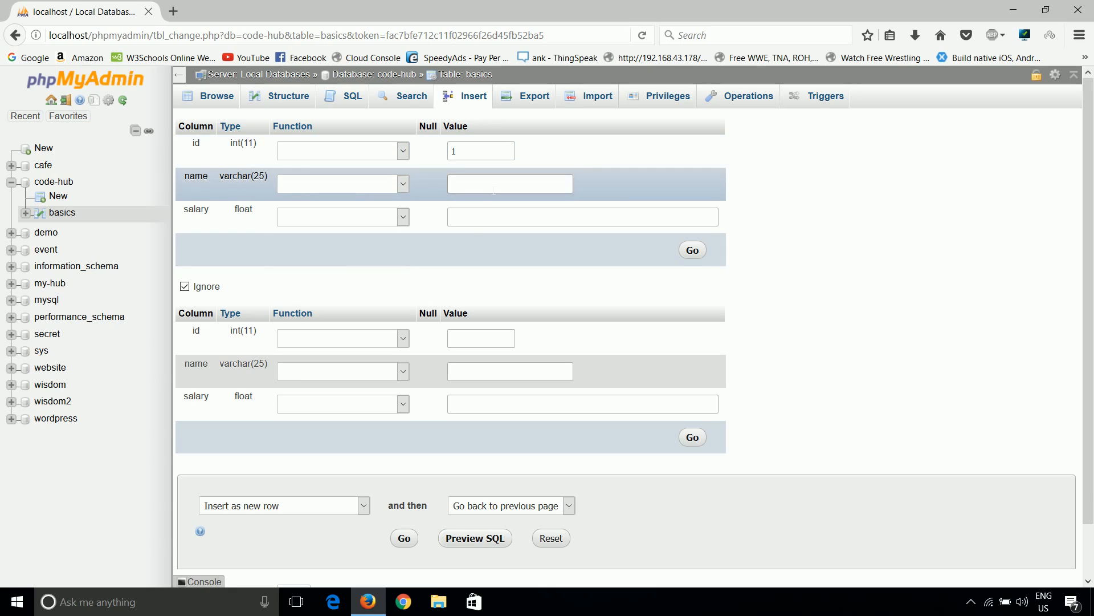
{"action": "type", "text": "c"}
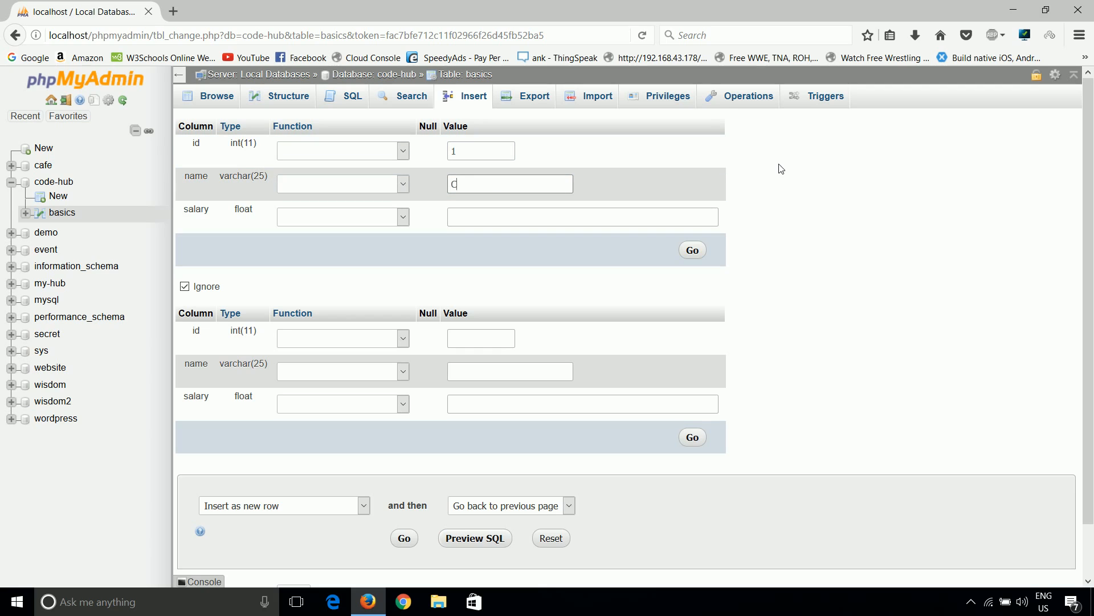
{"action": "type", "text": "ode"}
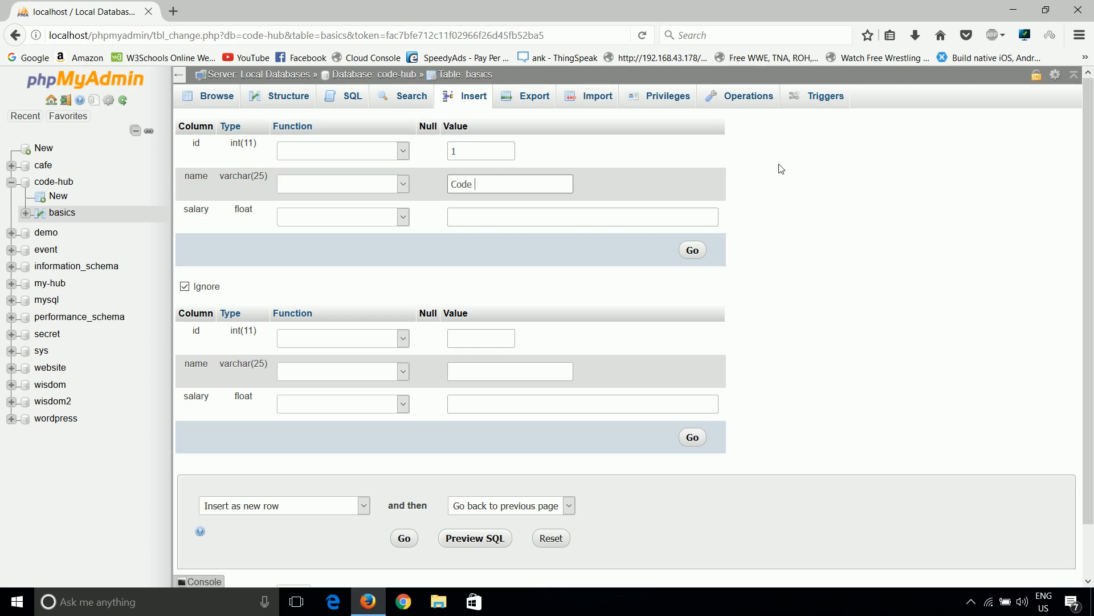
{"action": "type", "text": "Hub"}
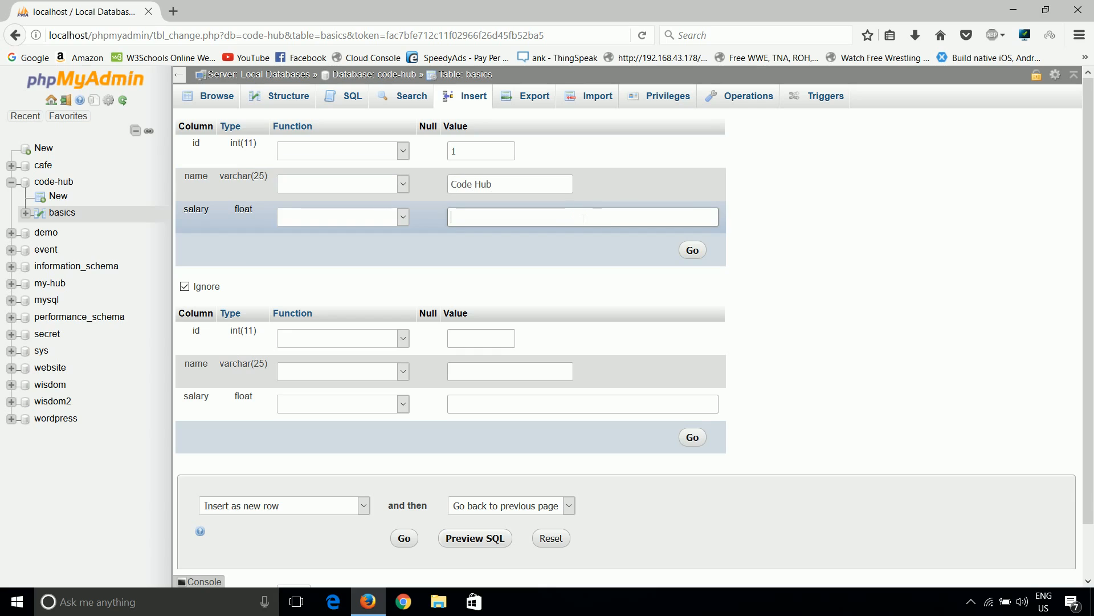
{"action": "type", "text": "1"}
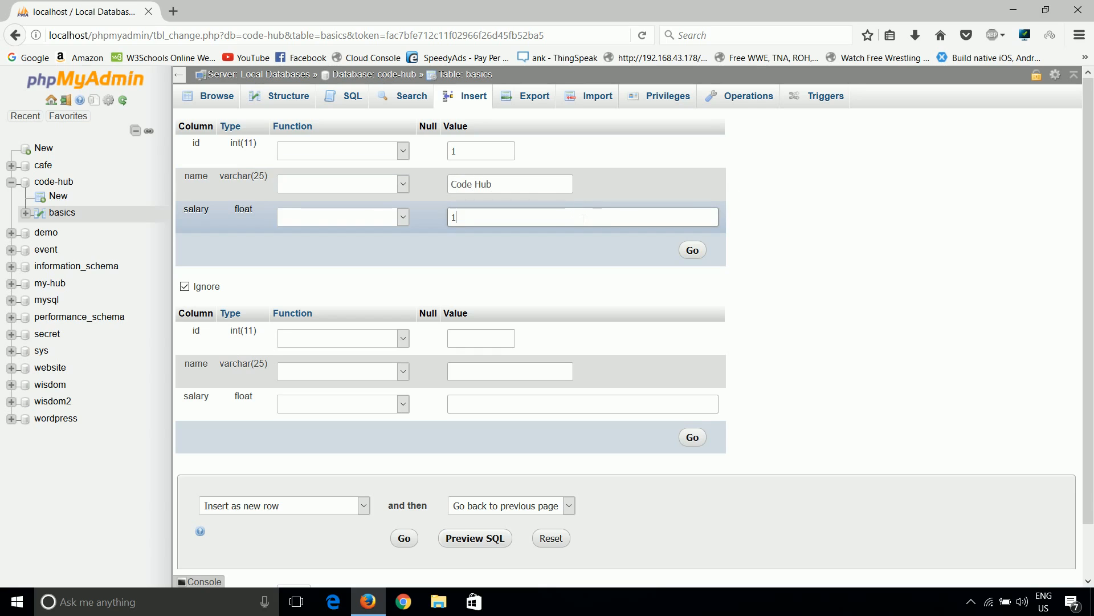
{"action": "type", "text": "000"}
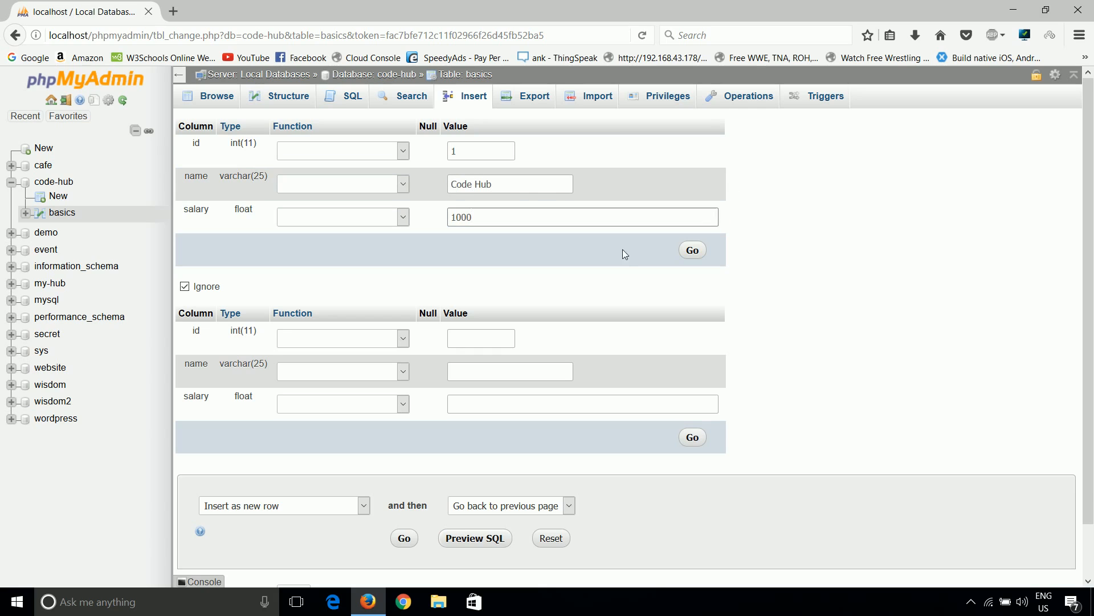
{"action": "mouse_move", "coordinate": [692, 250]}
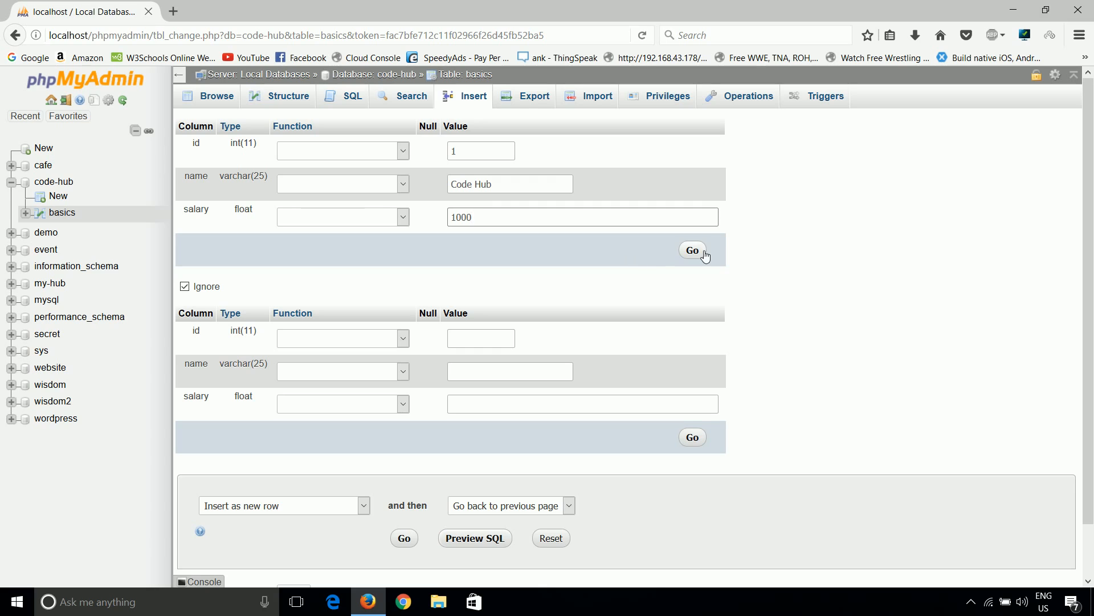
{"action": "left_click", "coordinate": [692, 249]}
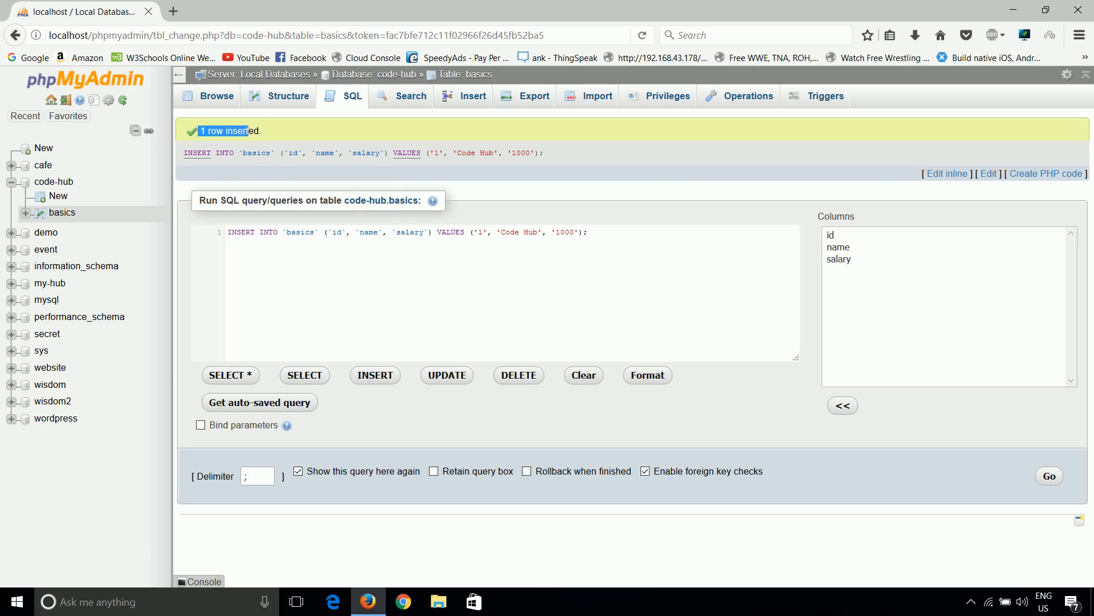
{"action": "mouse_move", "coordinate": [274, 164]}
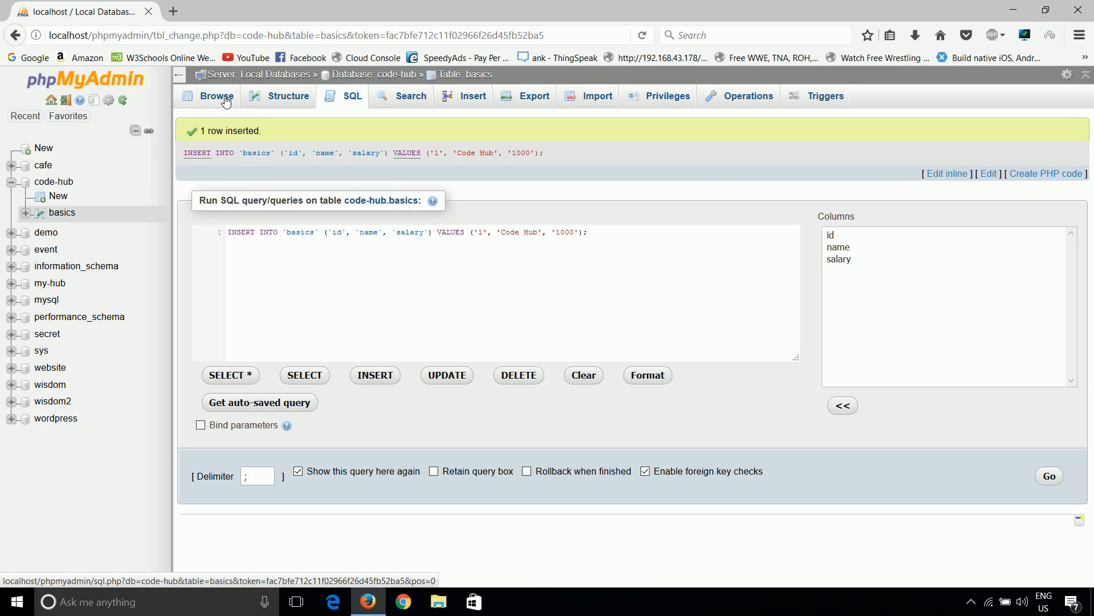
- Browse the basics table to see the inserted row 1, Code Hub, 1000
{"action": "left_click", "coordinate": [217, 96]}
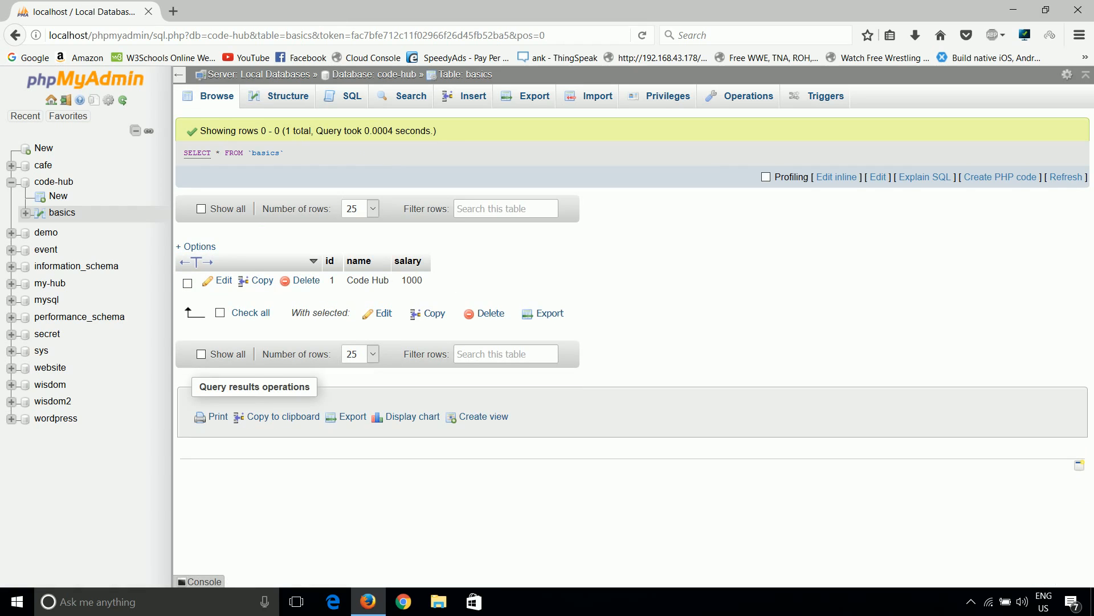
{"action": "double_click", "coordinate": [292, 130]}
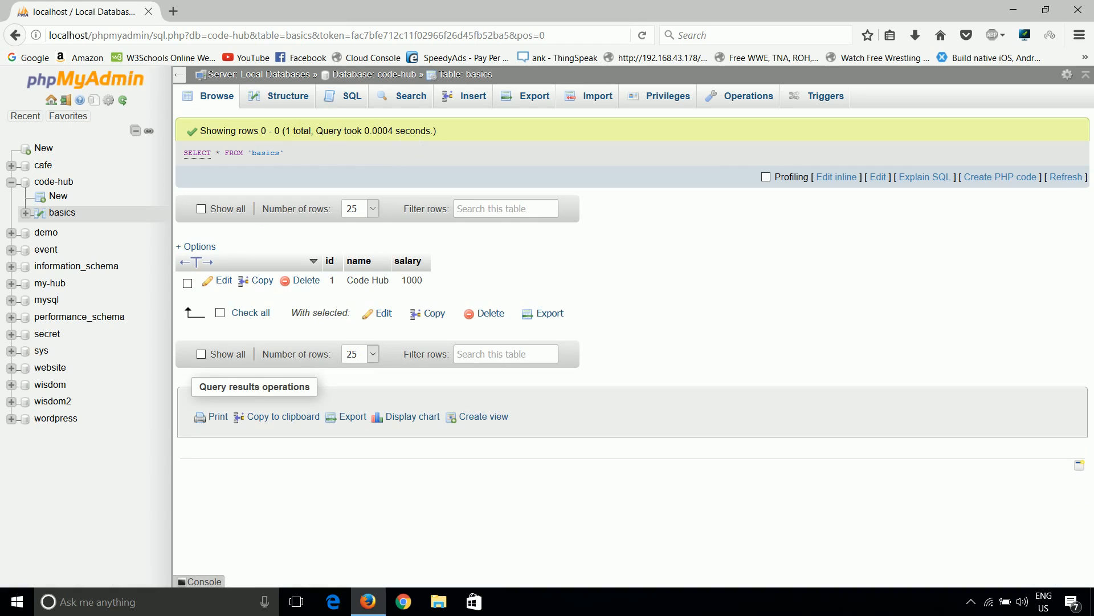
{"action": "double_click", "coordinate": [381, 130]}
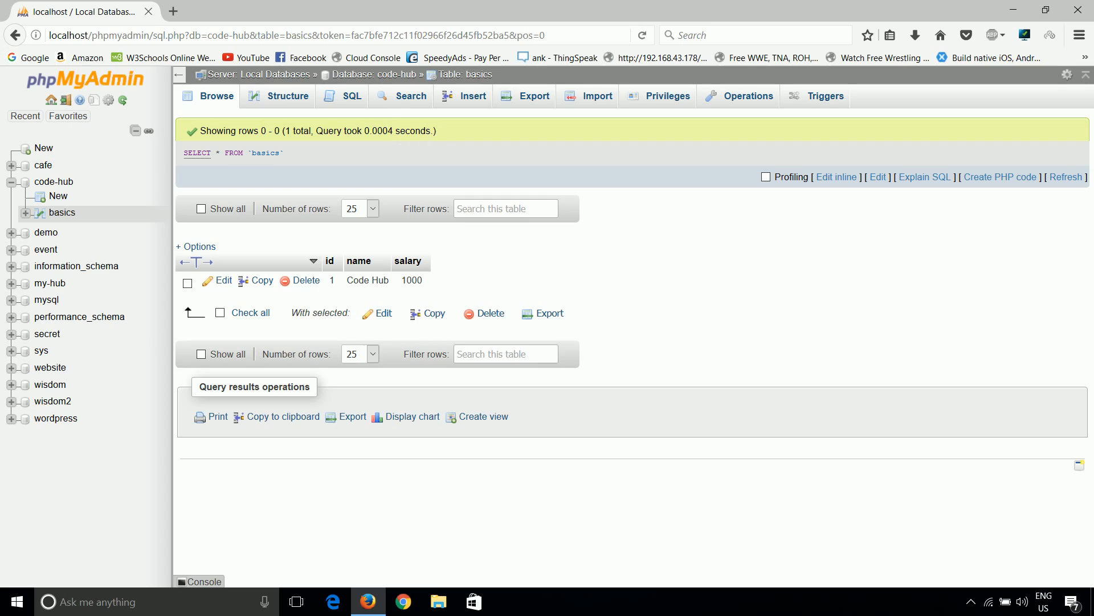
{"action": "mouse_move", "coordinate": [455, 102]}
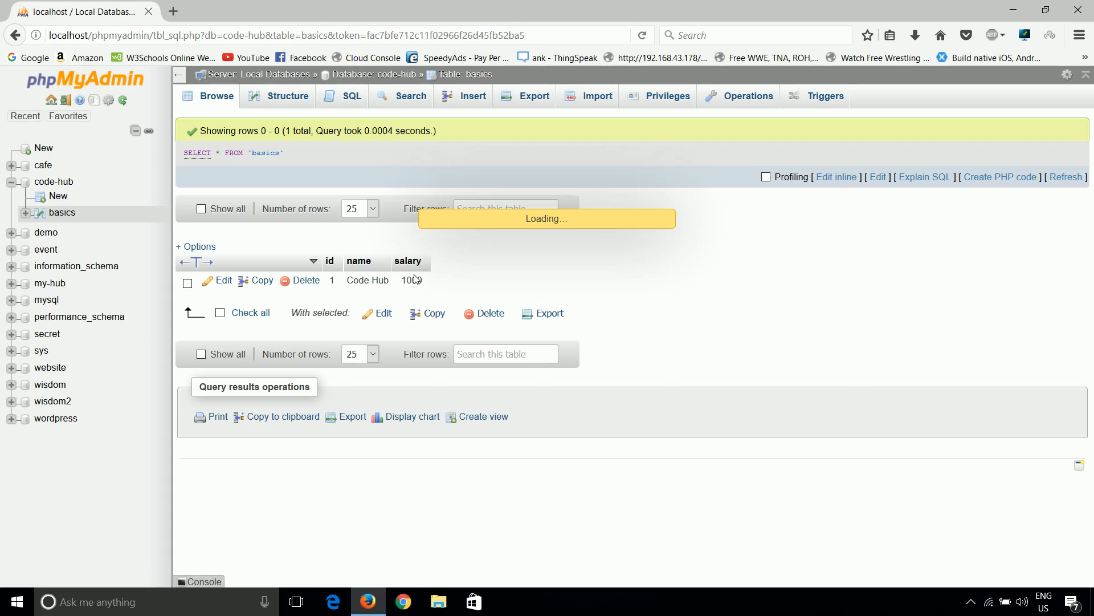
- Go via the SQL view to a blank Insert form for another basics row
{"action": "left_click", "coordinate": [349, 96]}
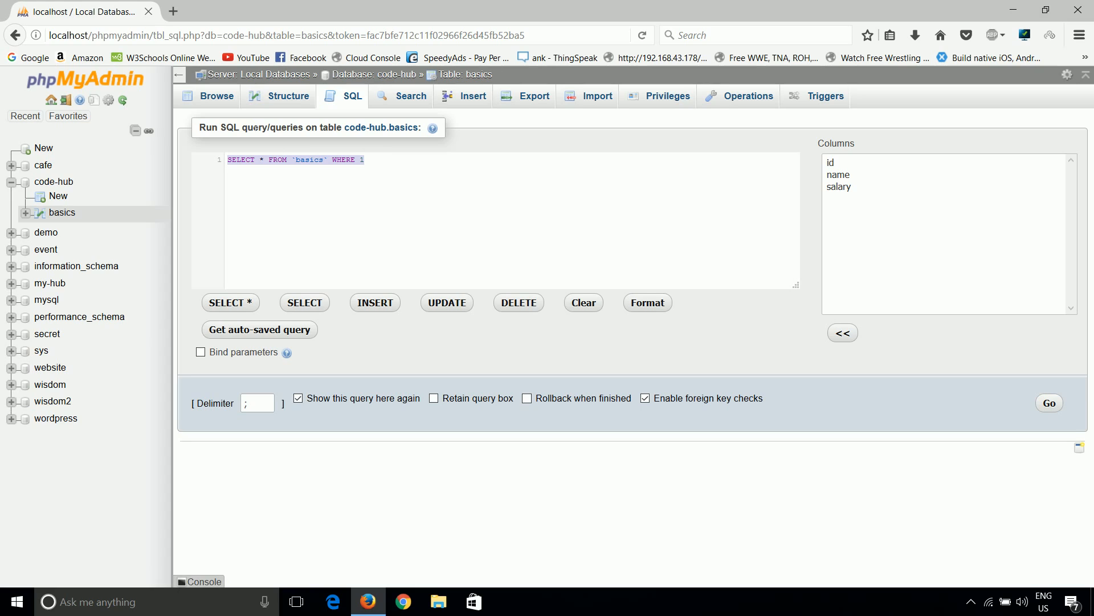
{"action": "left_click", "coordinate": [465, 96]}
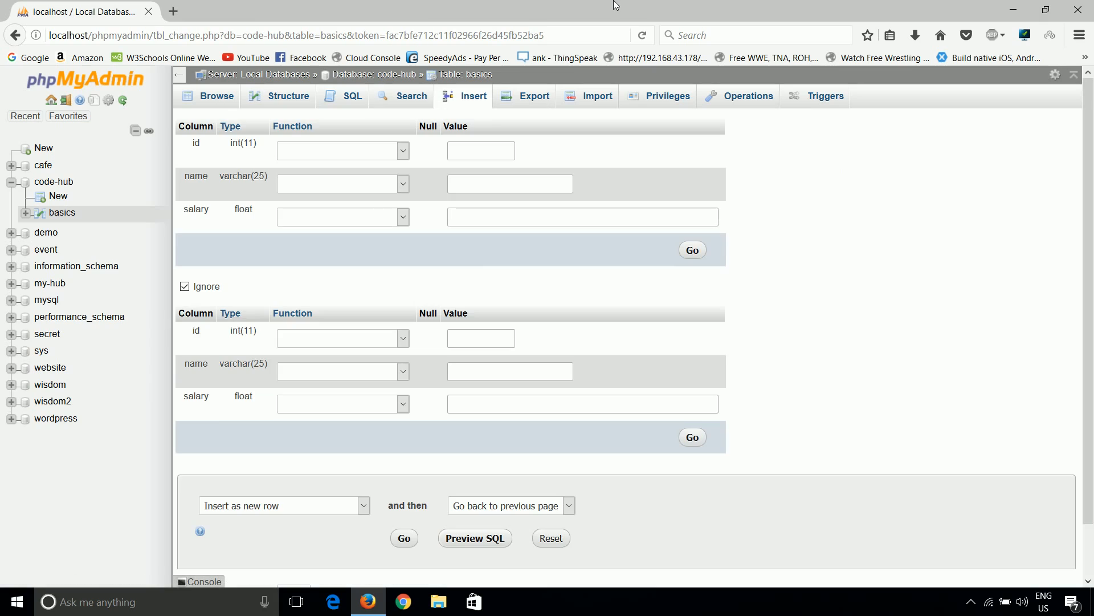
{"action": "mouse_move", "coordinate": [806, 424]}
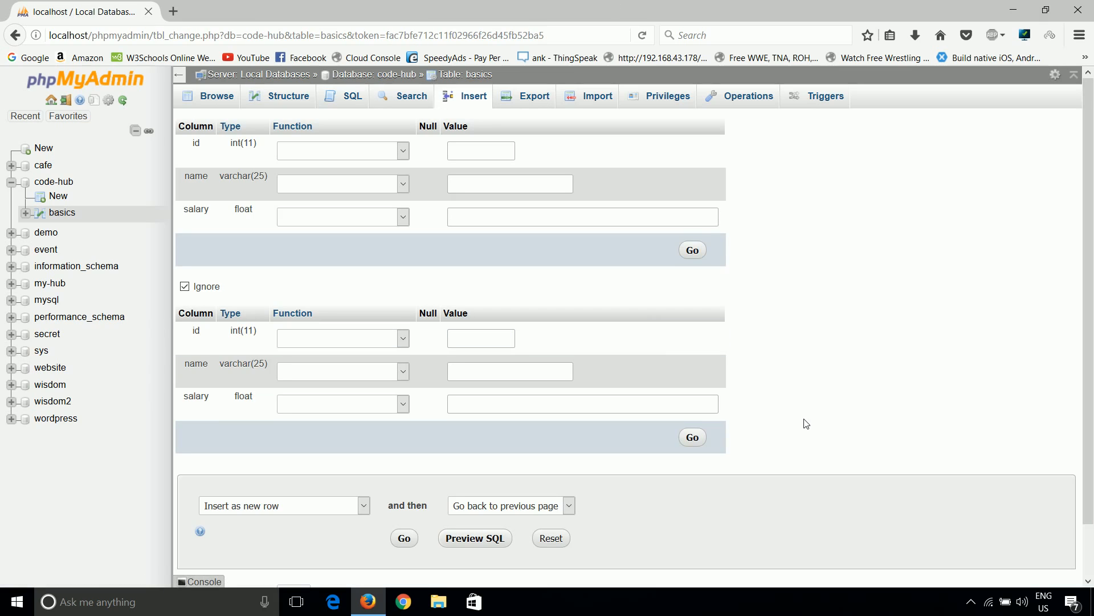
{"action": "mouse_move", "coordinate": [935, 301]}
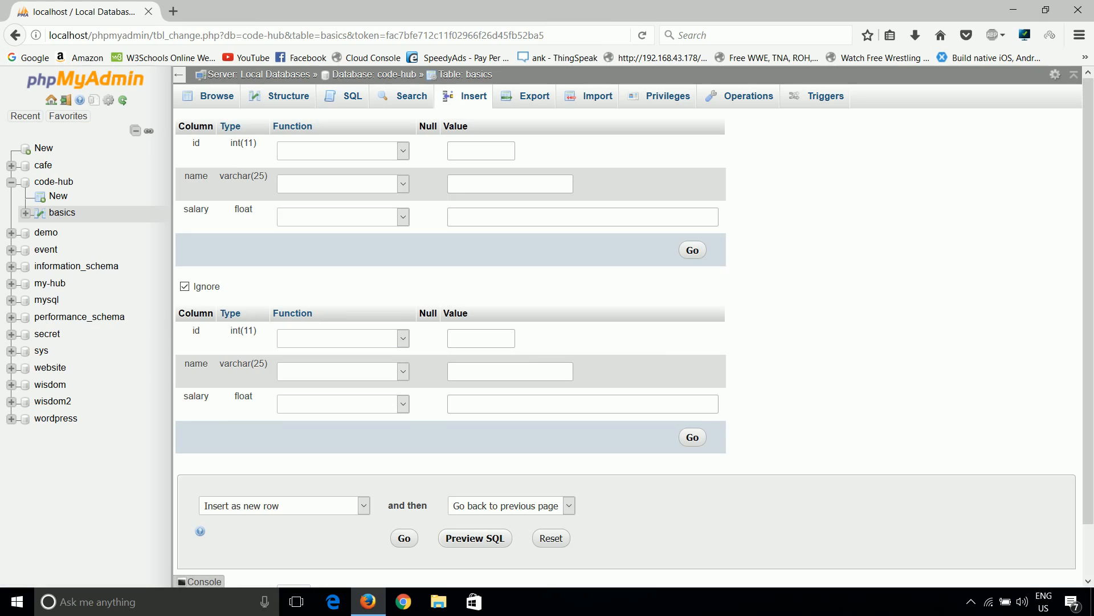
{"action": "mouse_move", "coordinate": [660, 5]}
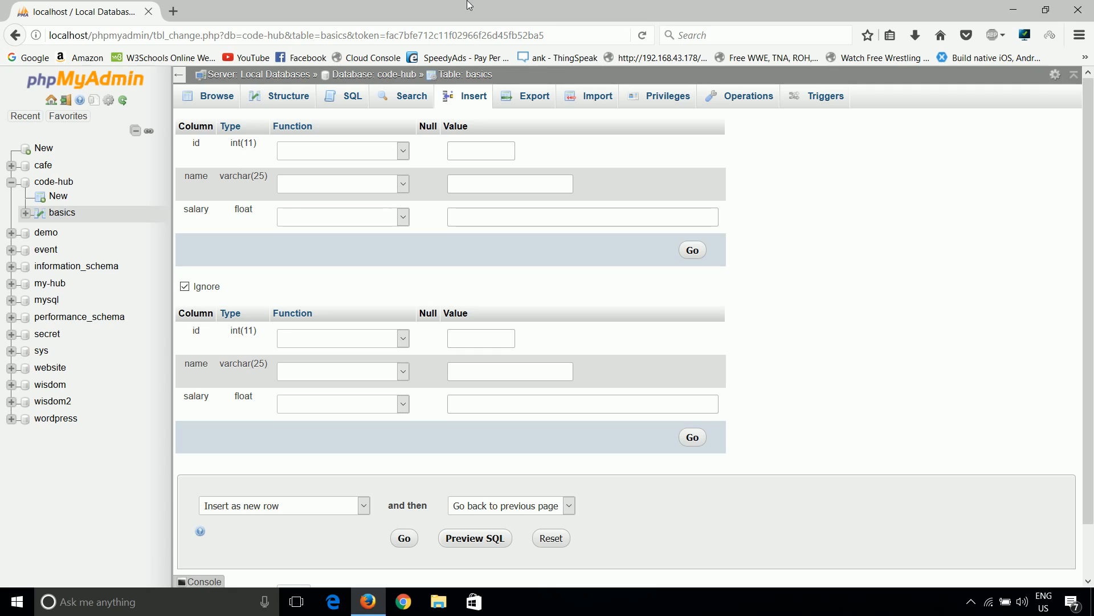
{"action": "mouse_move", "coordinate": [780, 5]}
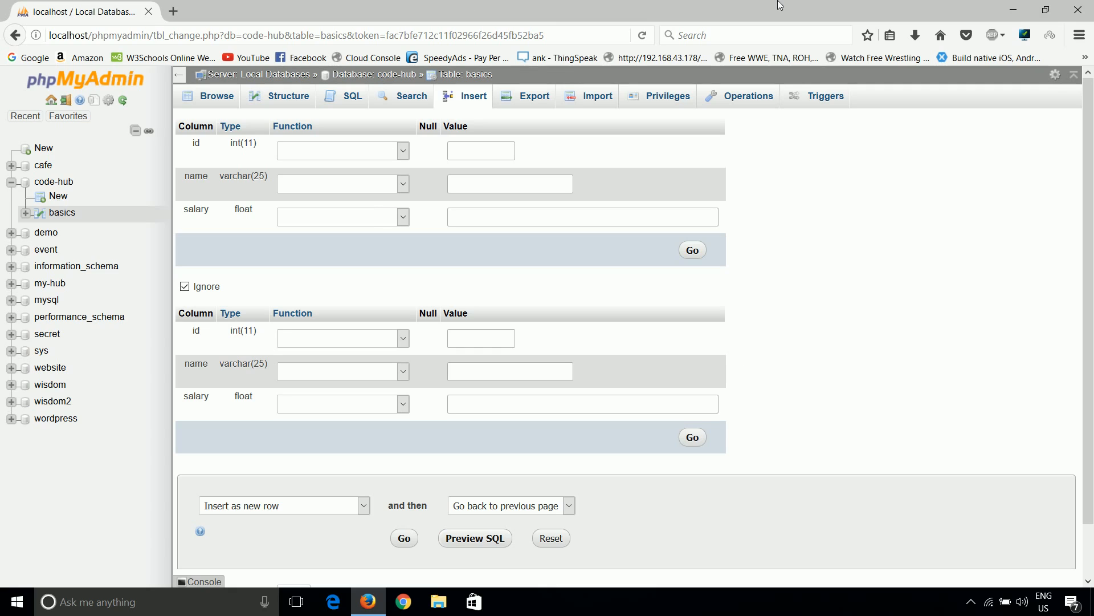